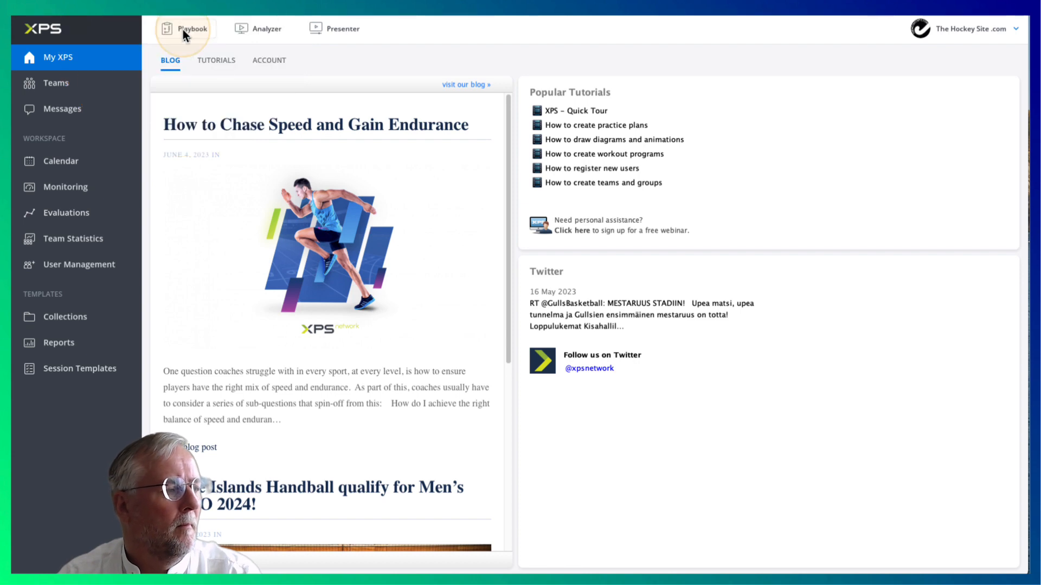
Step: Enter the Playbook area and dismiss the introductory overlay to reach its start screen
left_click(188, 29)
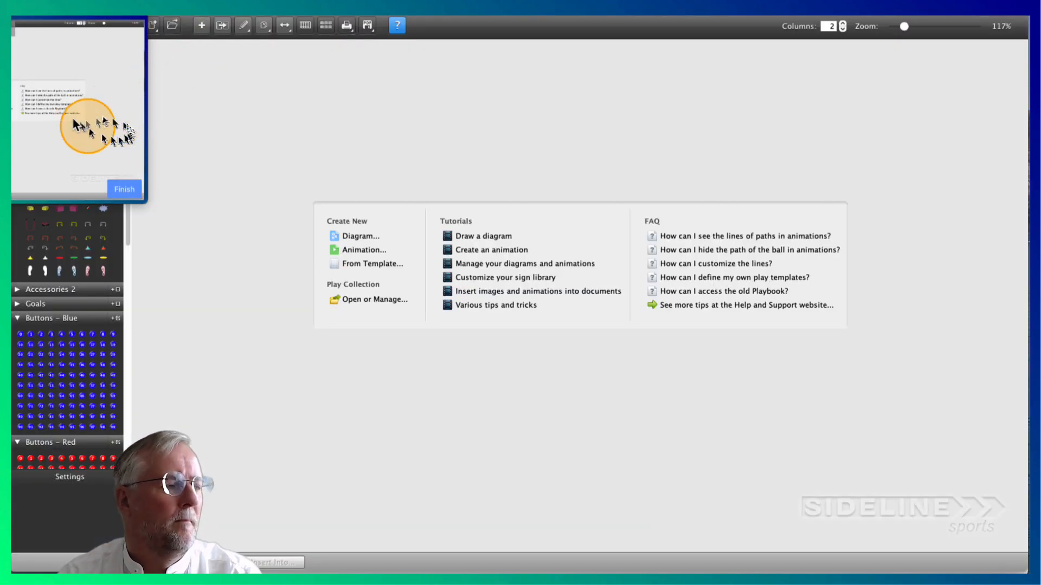
left_click(124, 189)
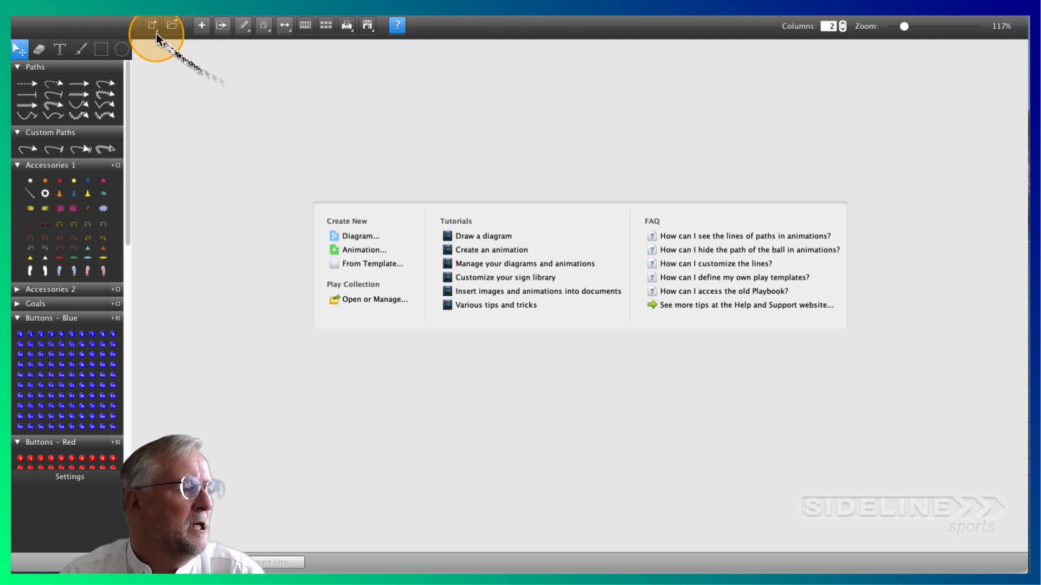
Step: Create a new animation named 'Demo testing' with a full hockey pitch as its first frame
left_click(154, 25)
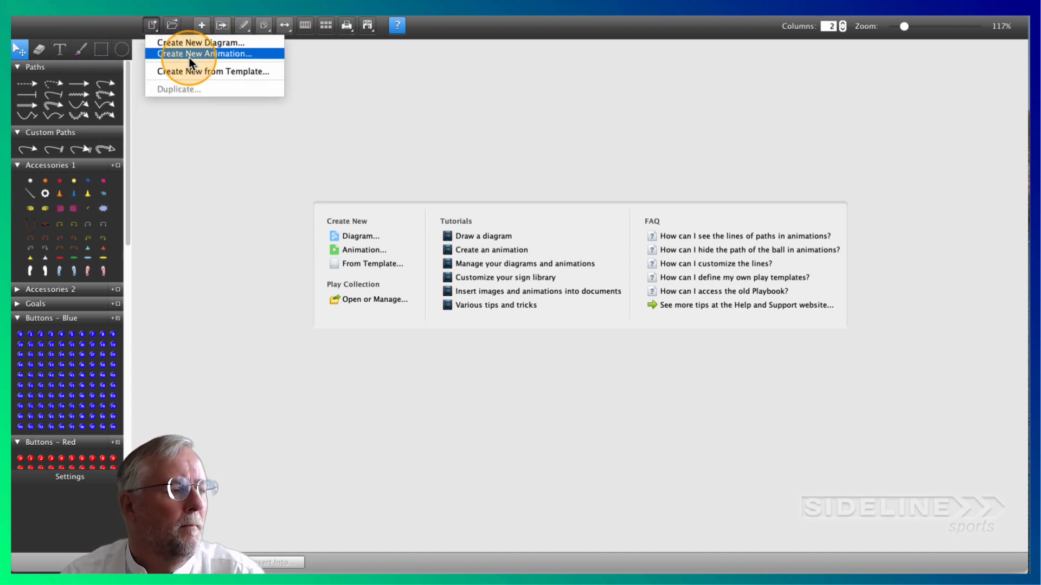
left_click(205, 54)
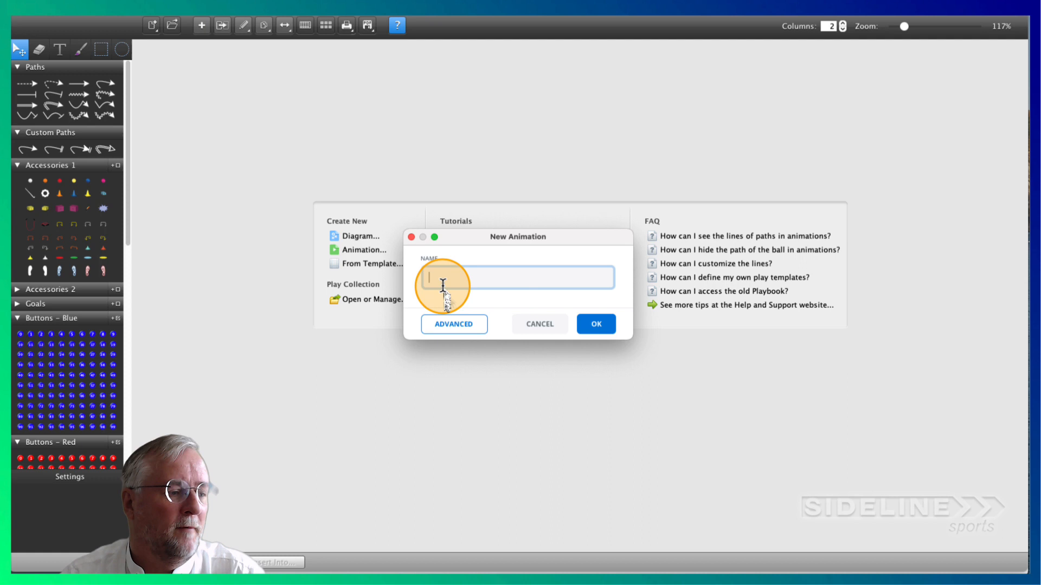
type("Demo testing")
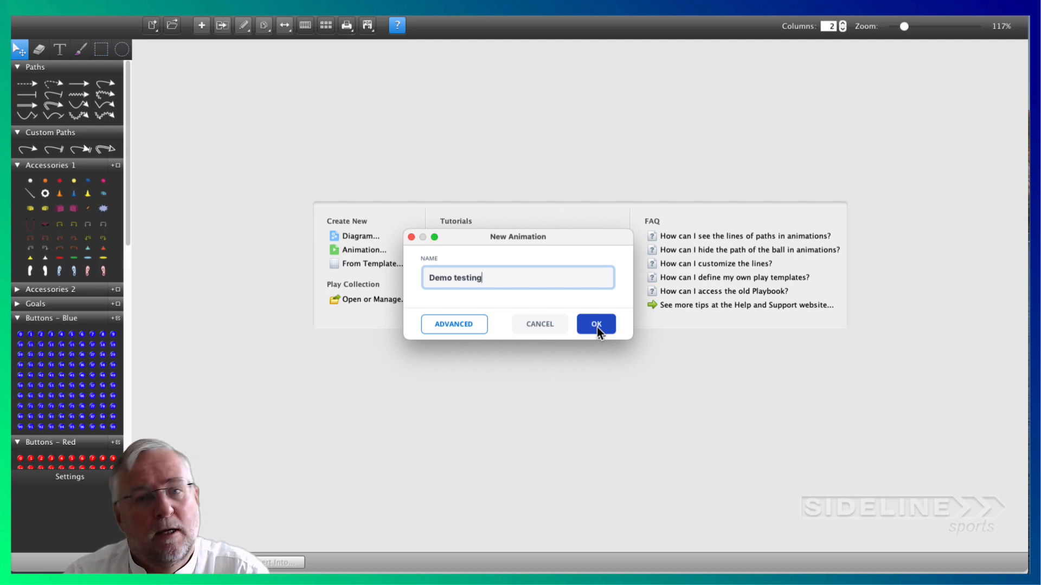
left_click(597, 324)
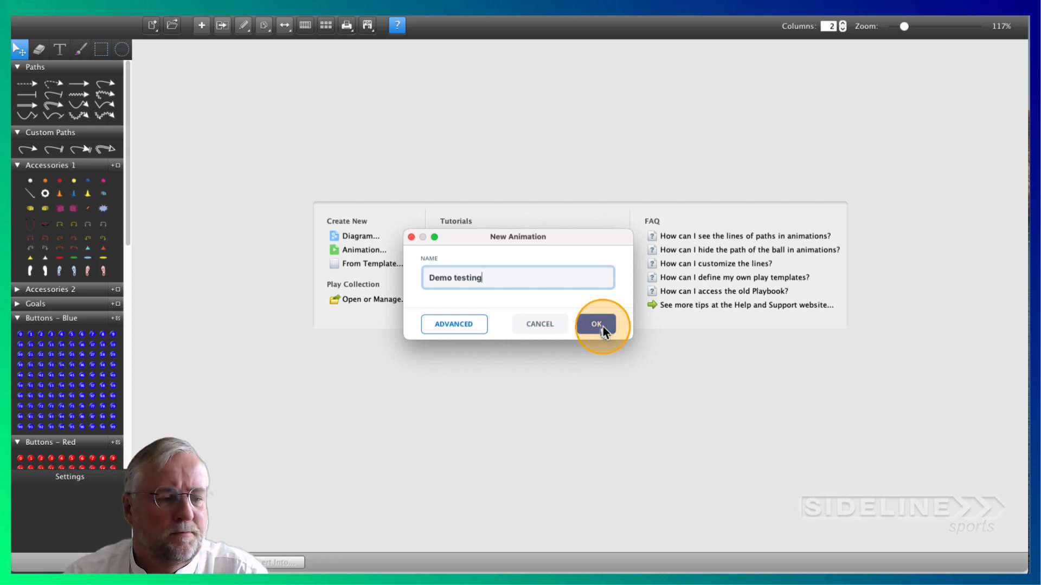
left_click(596, 324)
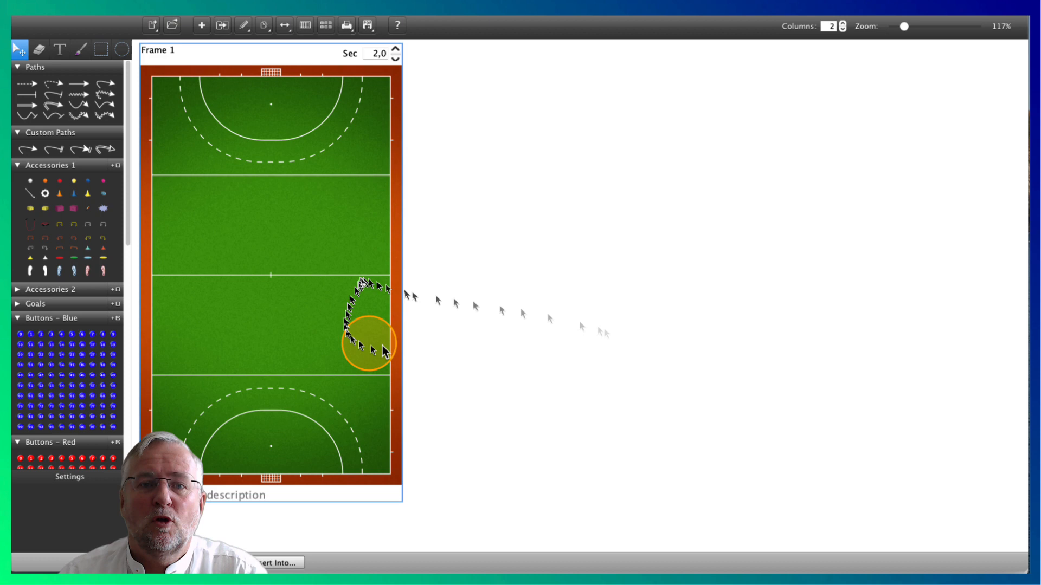
left_click_drag(372, 342, 290, 287)
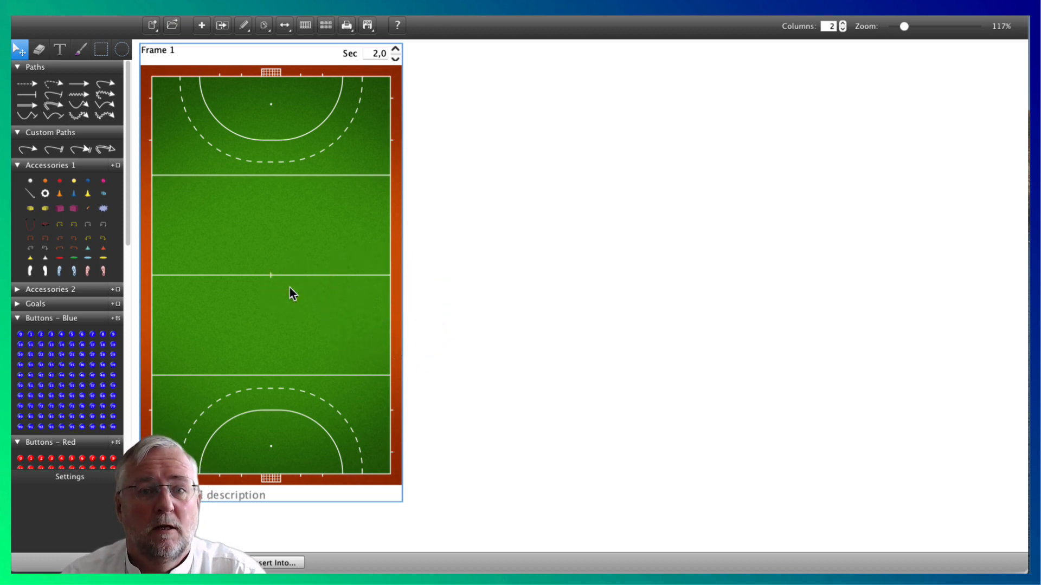
left_click_drag(292, 296, 398, 150)
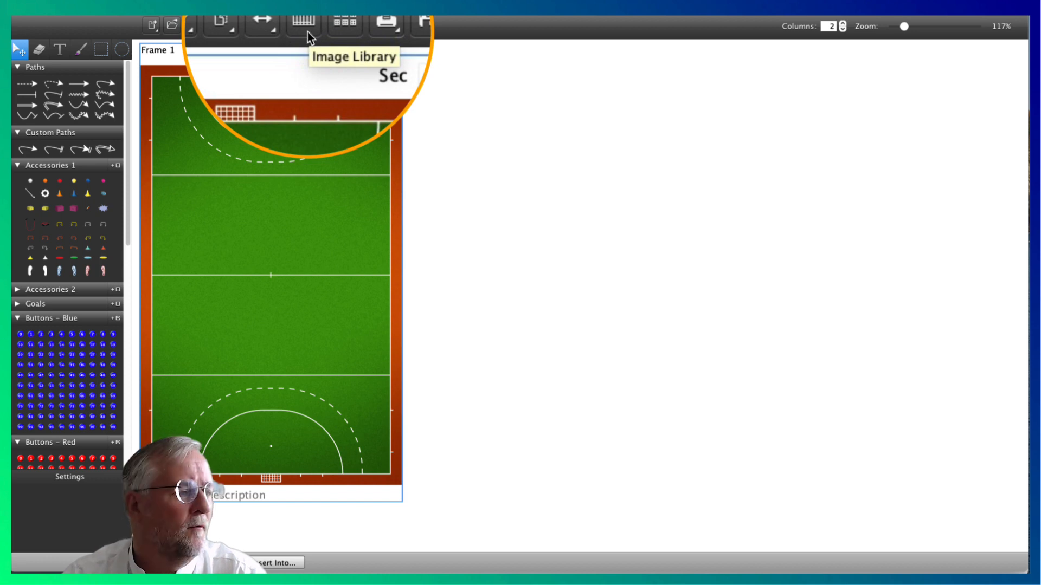
Step: Replace the frame background with the Half Color field image from the Image Library
left_click(305, 26)
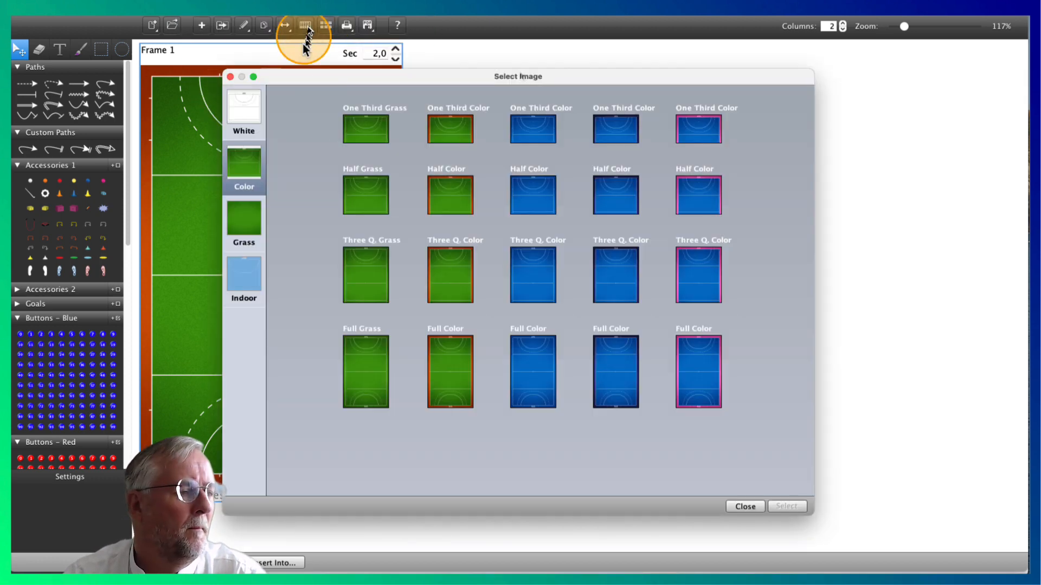
left_click(455, 195)
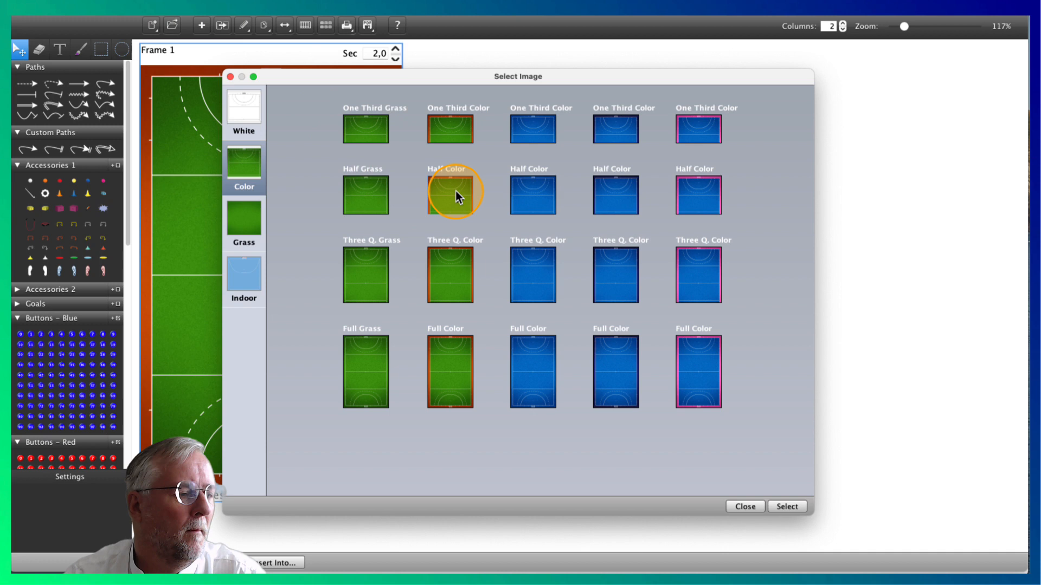
left_click(787, 506)
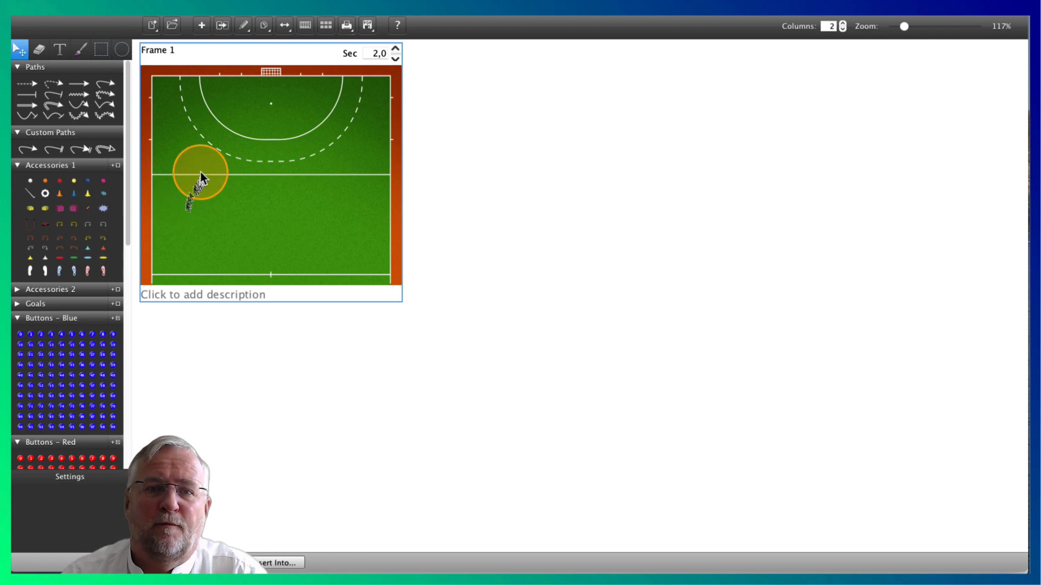
left_click_drag(199, 172, 195, 133)
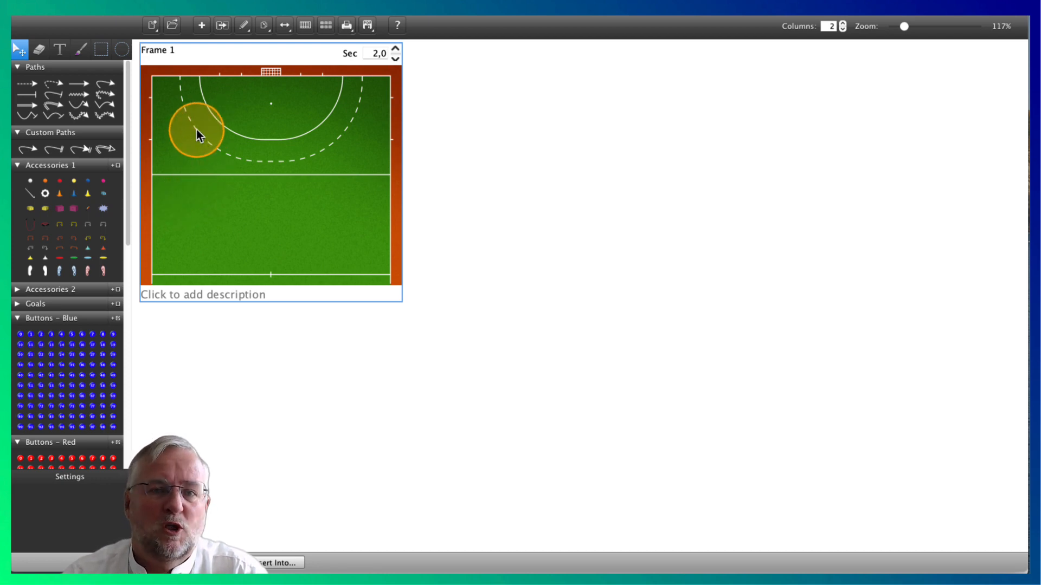
left_click_drag(196, 133, 219, 110)
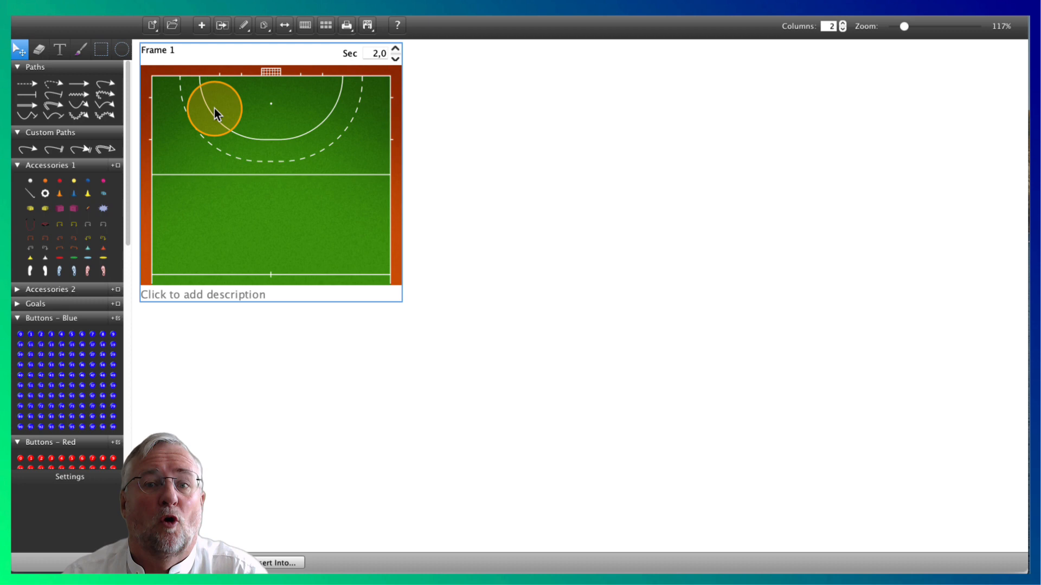
right_click(266, 124)
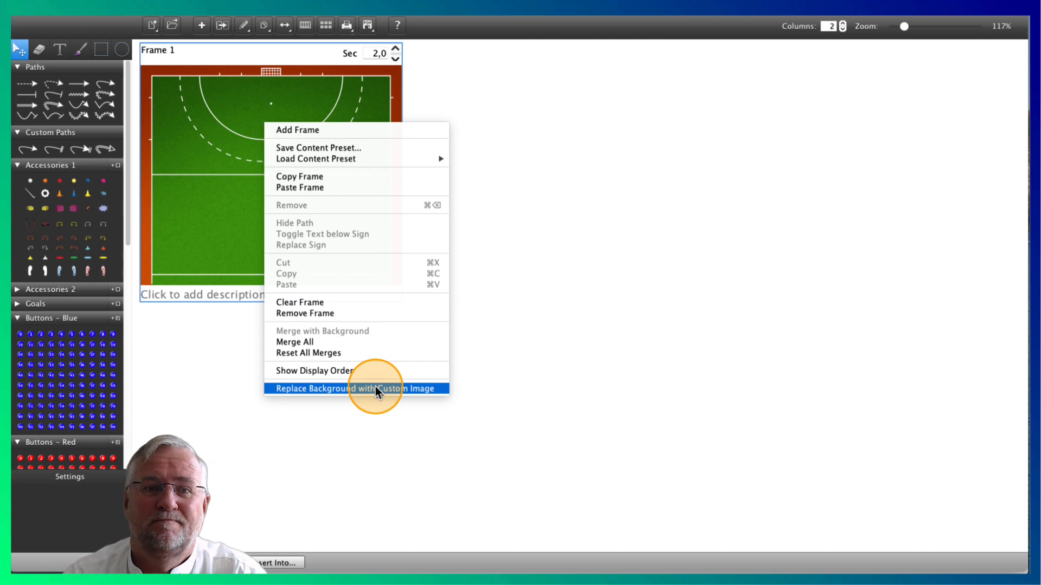
left_click(357, 388)
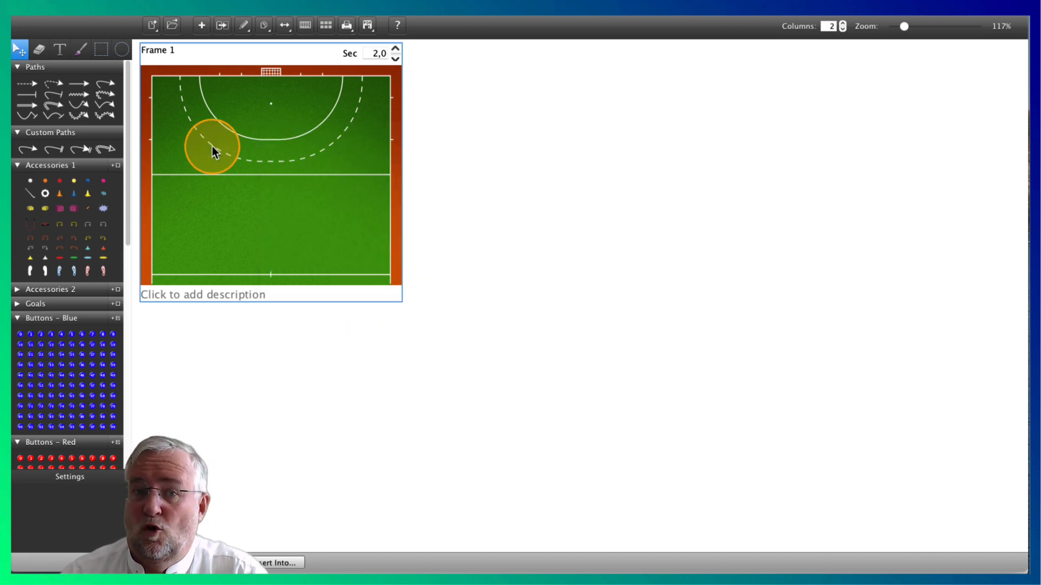
left_click_drag(212, 146, 261, 204)
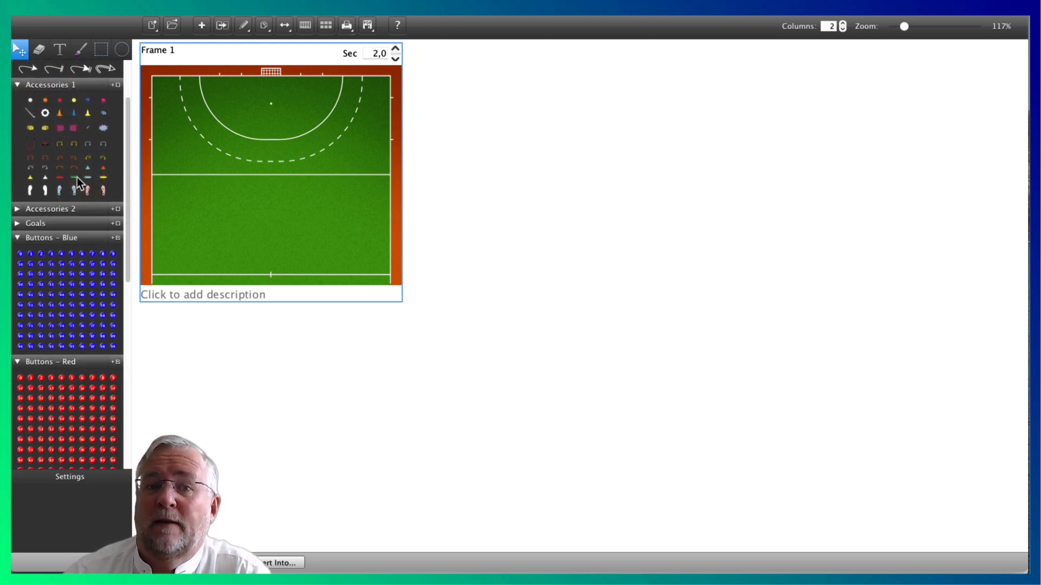
Step: Place an orange cone on the pitch and a ball beside player 1
scroll("down", 3)
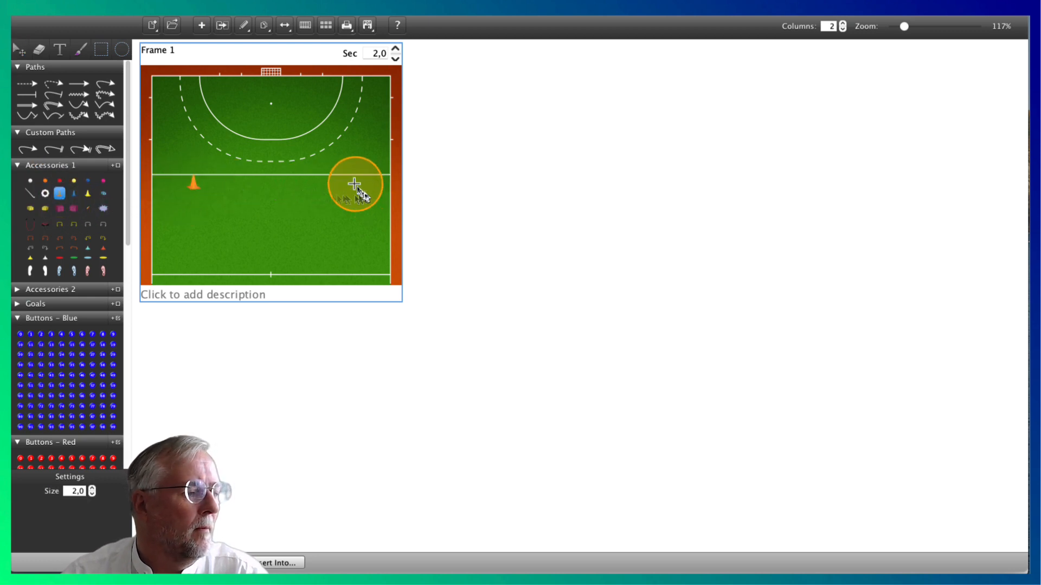
left_click_drag(351, 186, 186, 255)
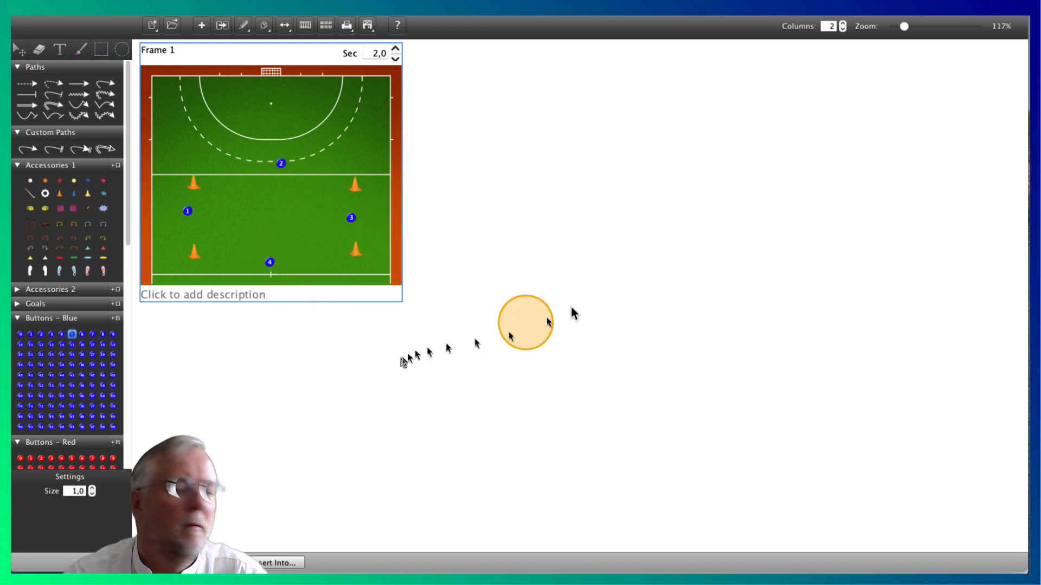
left_click_drag(526, 323, 669, 234)
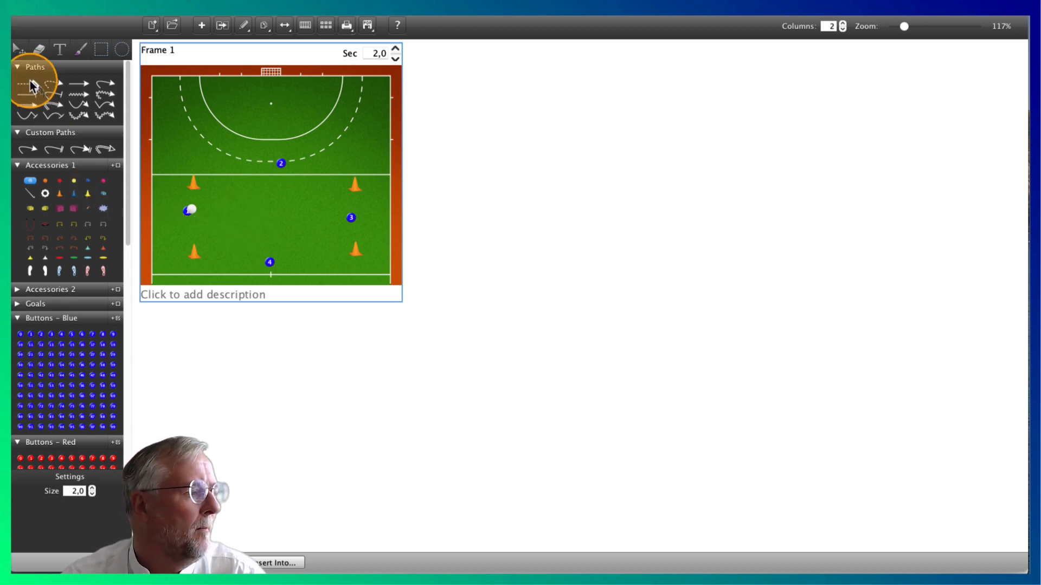
Step: Draw a dashed pass from player 1 toward the centre
left_click(25, 83)
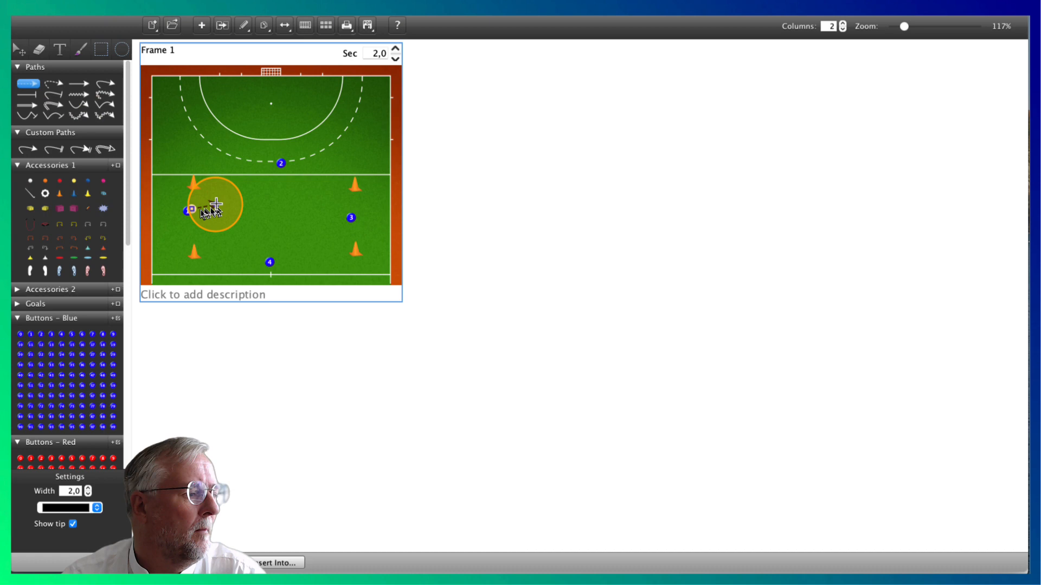
left_click_drag(189, 211, 257, 202)
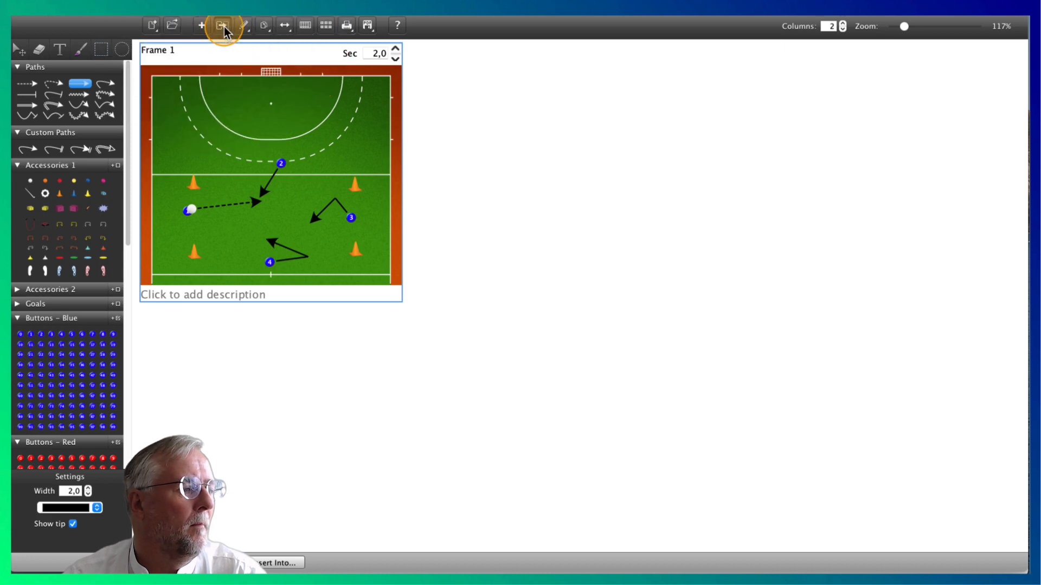
Step: Add Frame 2 with players and ball moved to the ends of their paths
left_click(221, 25)
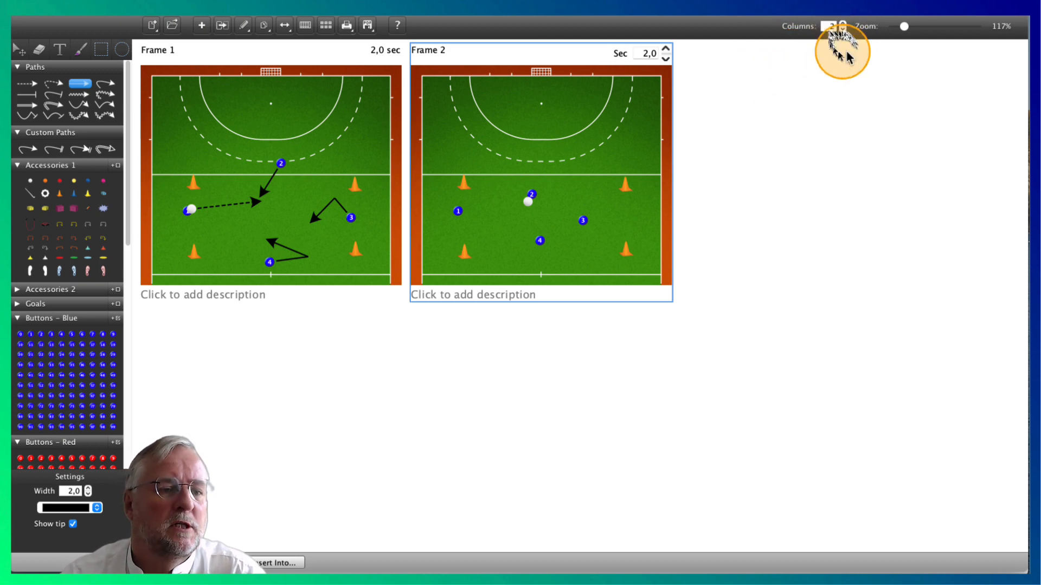
left_click_drag(902, 27, 910, 27)
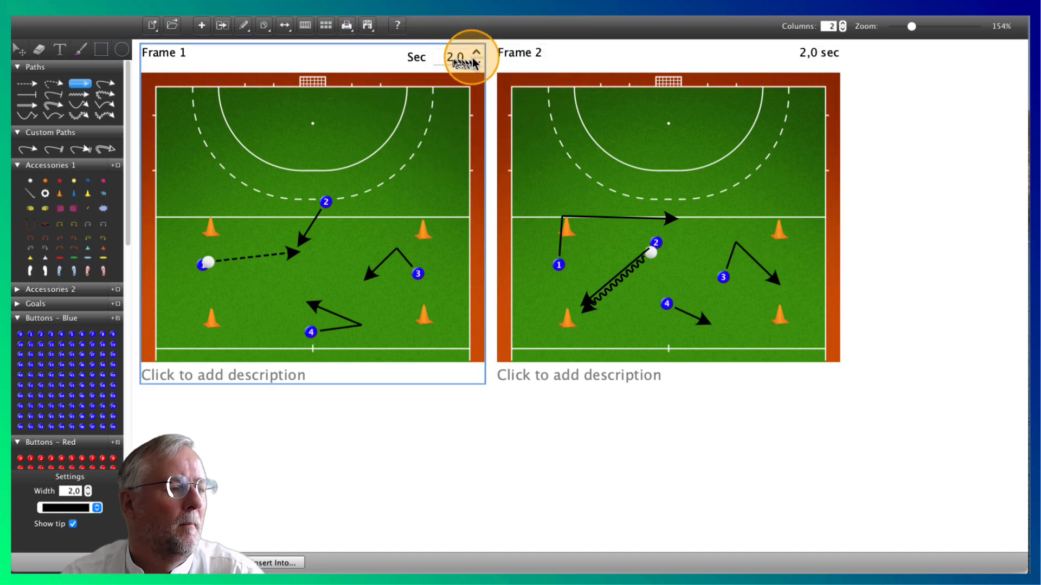
Step: Set Frame 1 to 1,0 s and give player 2's run a 0,5 s delay
left_click(476, 60)
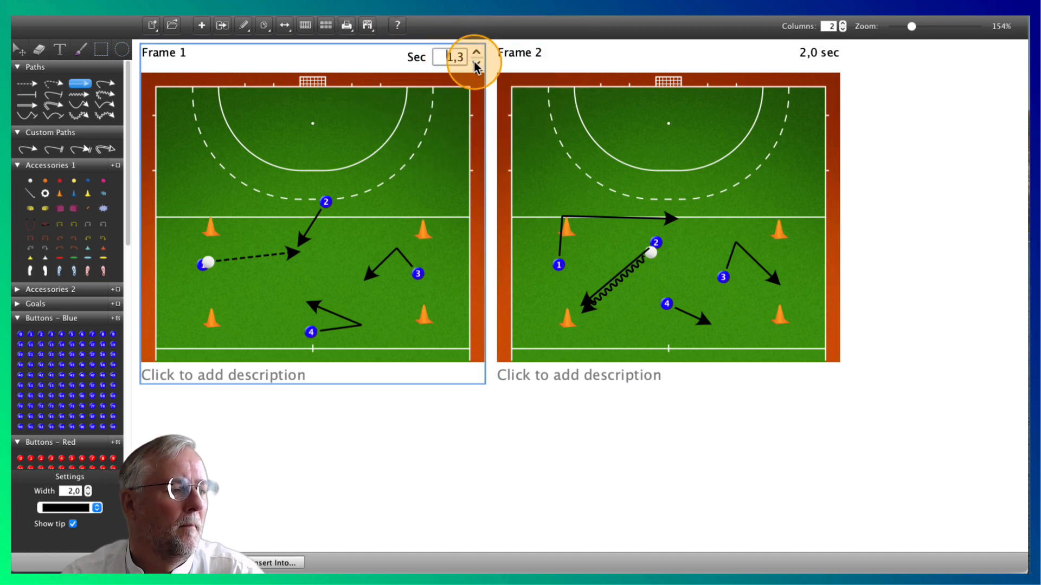
left_click(474, 65)
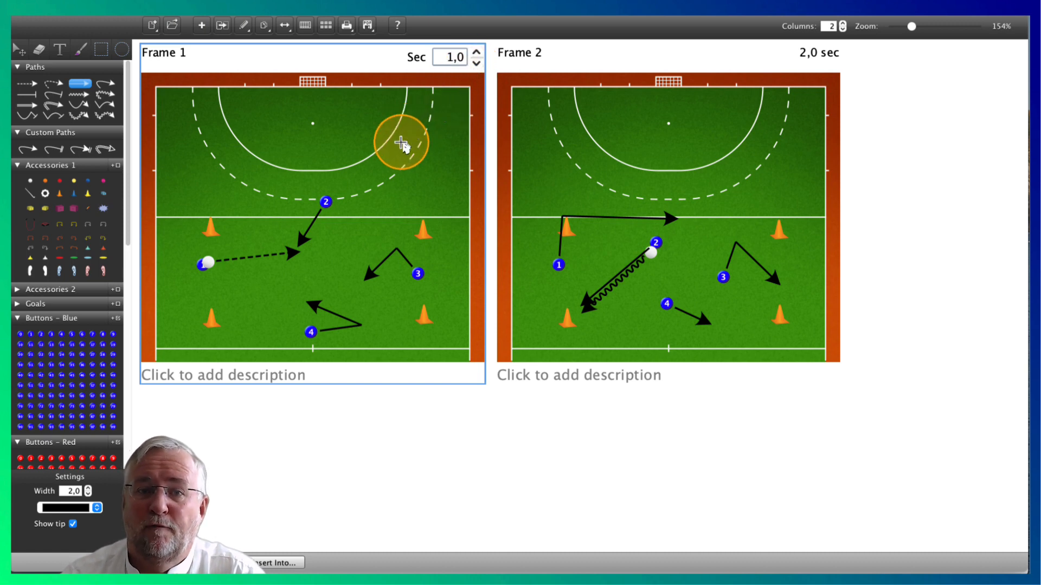
left_click_drag(402, 142, 323, 199)
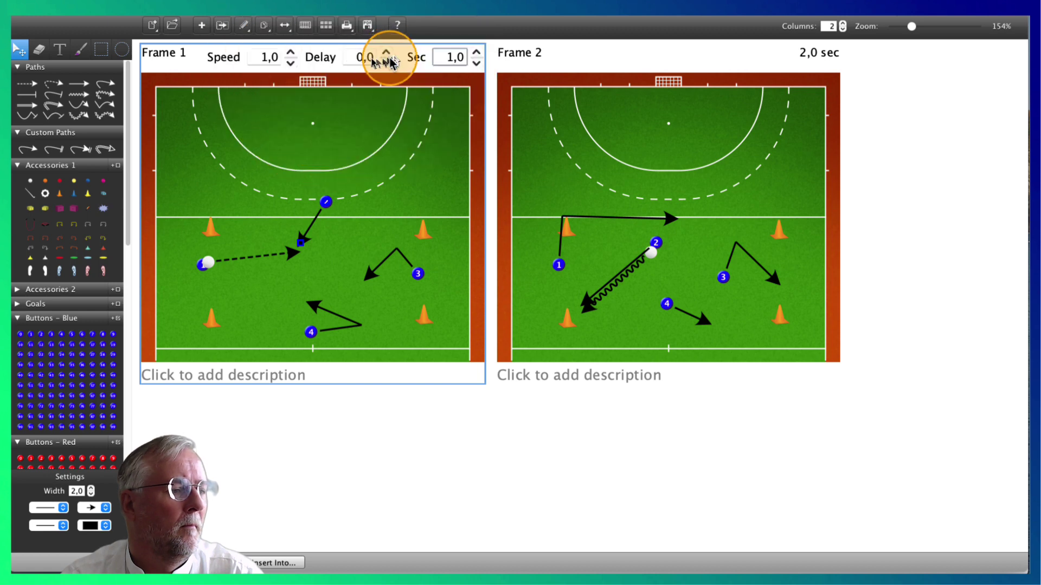
left_click(387, 52)
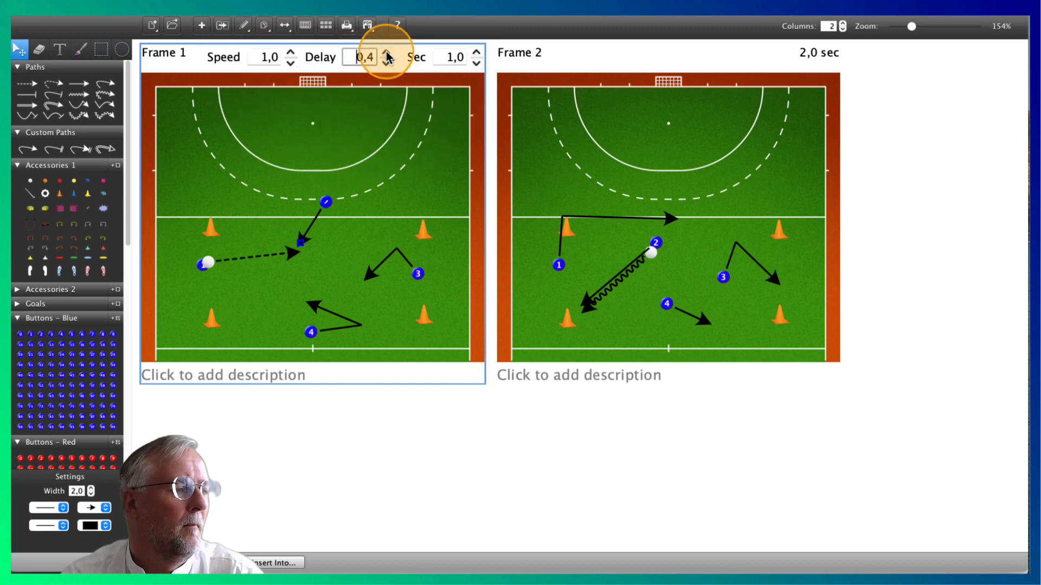
left_click(387, 53)
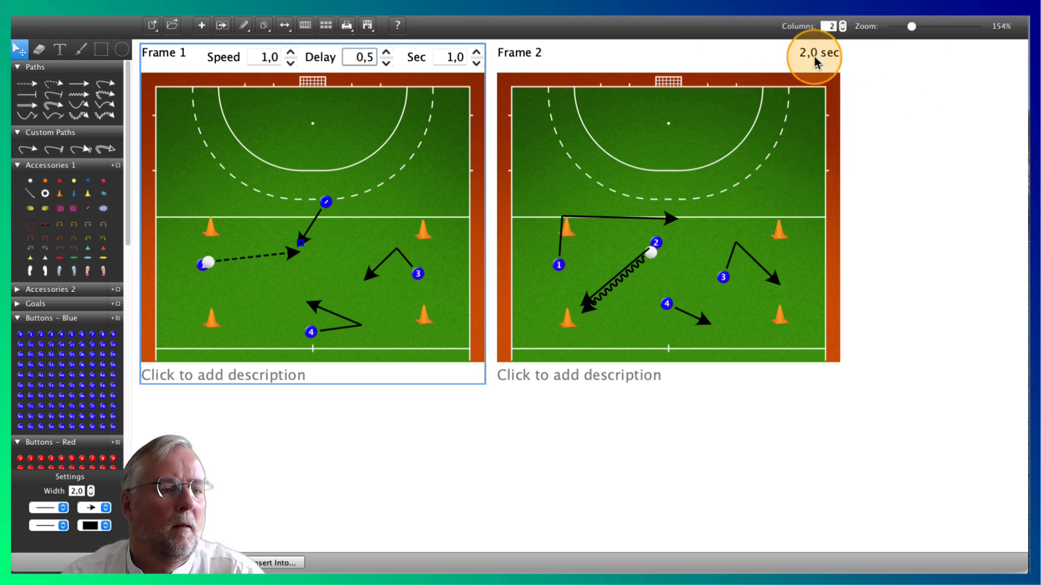
Step: Set Frame 2 to 1,5 s and player 1's speed to 2,0
left_click(829, 63)
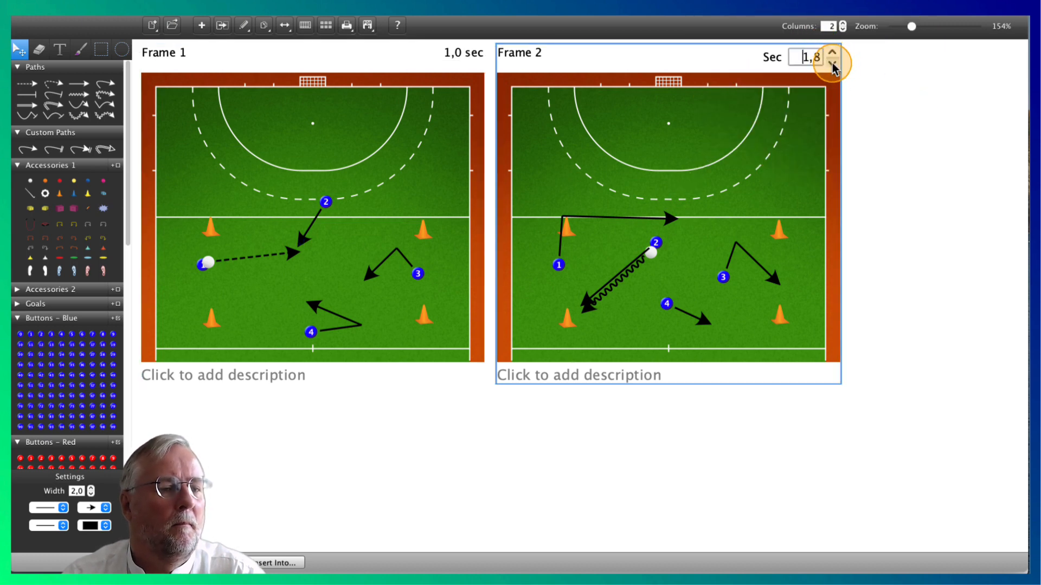
left_click(832, 64)
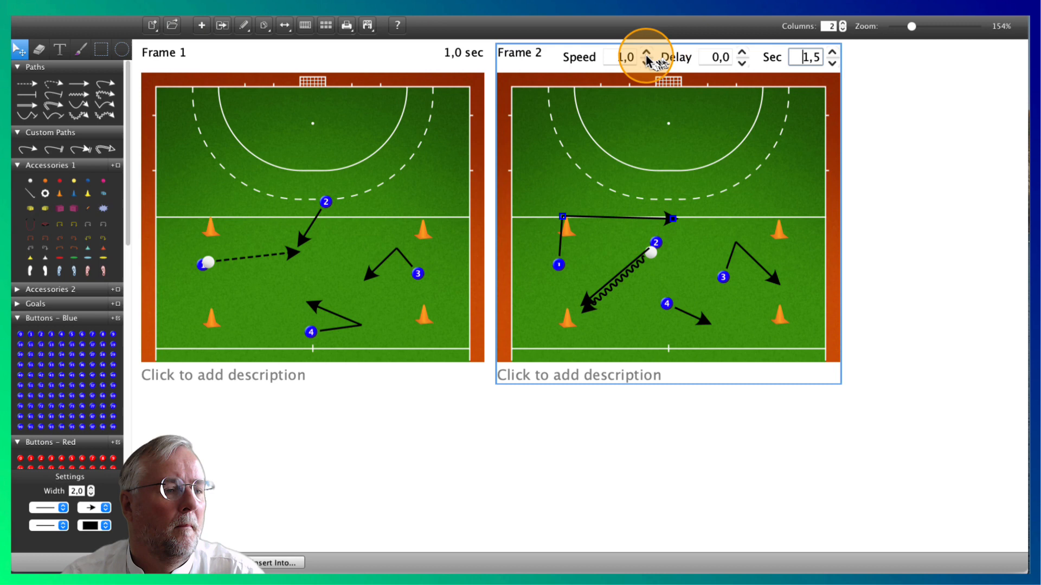
left_click(645, 53)
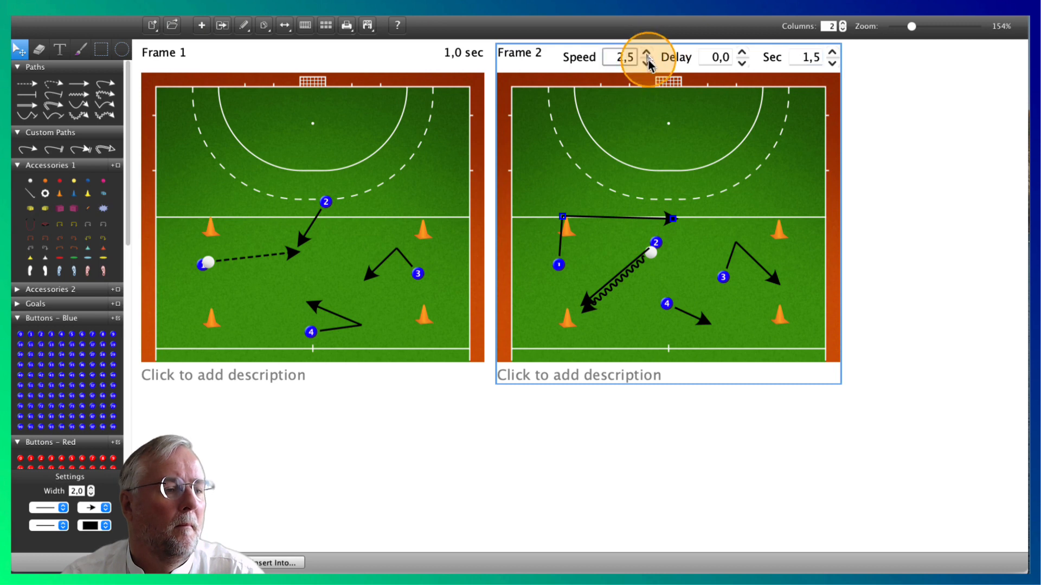
left_click(647, 62)
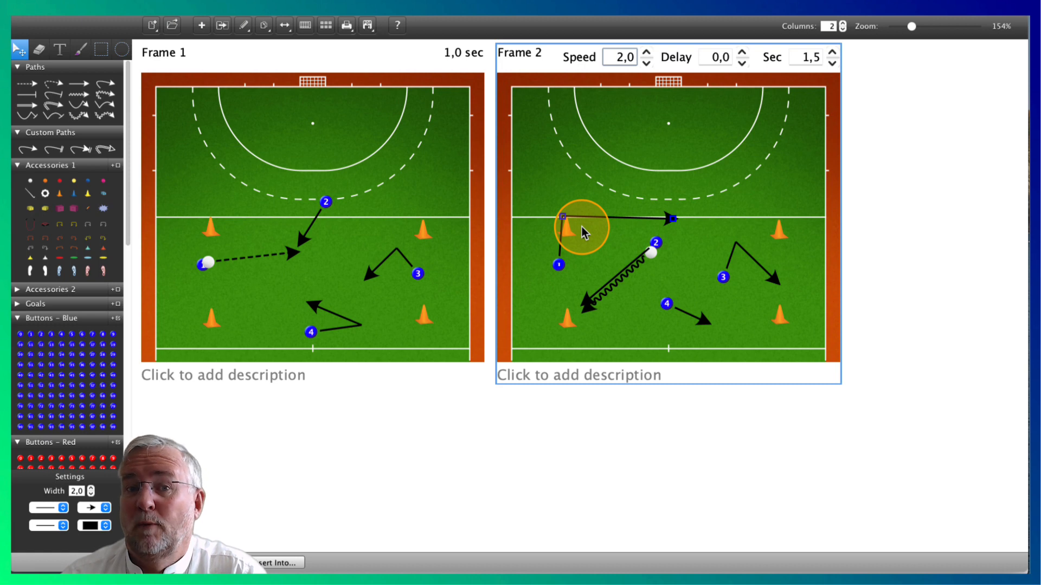
left_click(583, 231)
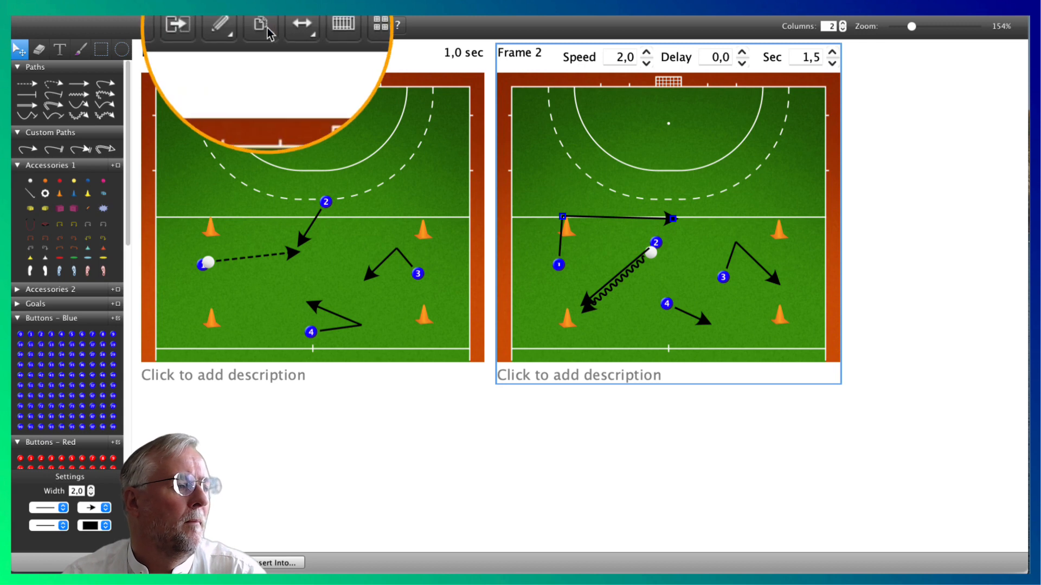
mouse_move(260, 26)
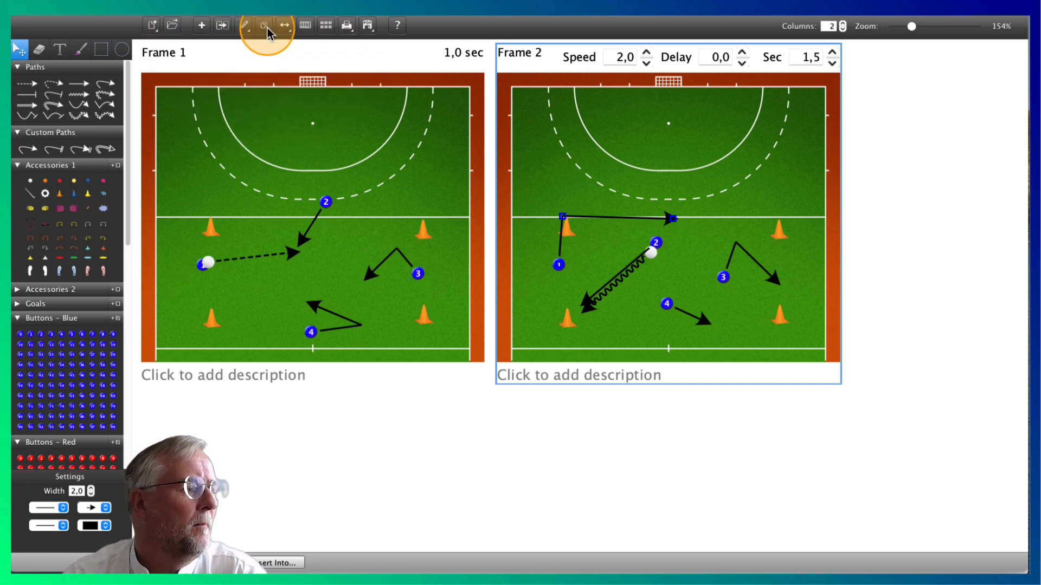
Step: Confirm export settings of HD 1280x720 in Frame Mode with paths recorded
left_click(263, 25)
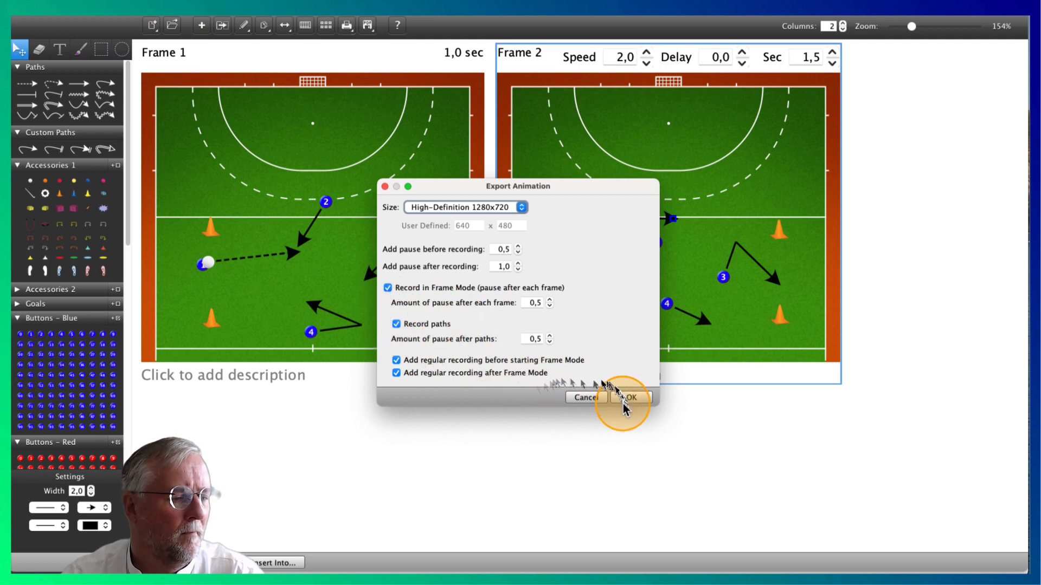
left_click(630, 397)
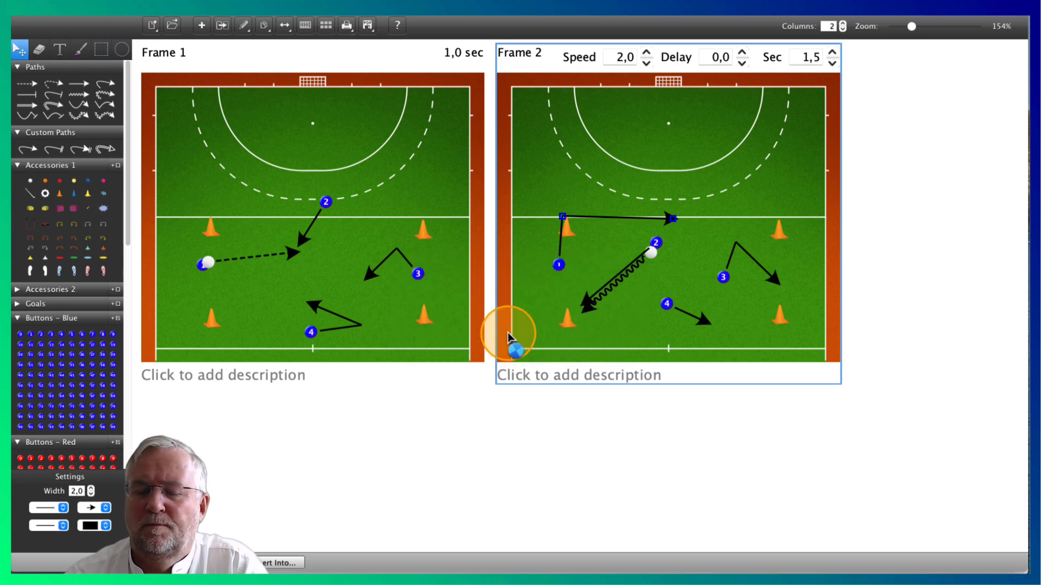
Step: Save the exported video as 'demo testing.mp4' in the Downloads folder
left_click(367, 26)
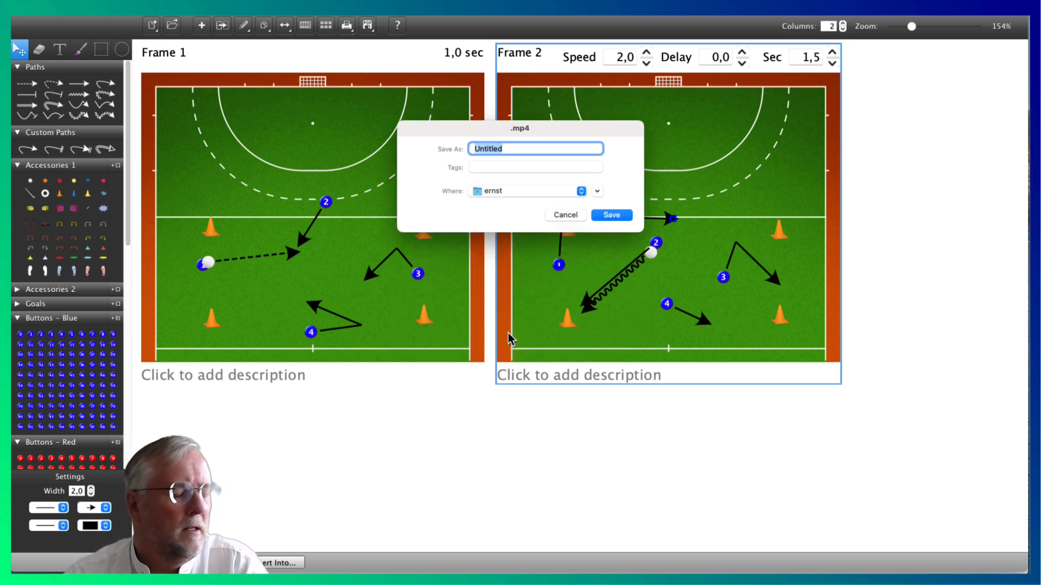
type("demo")
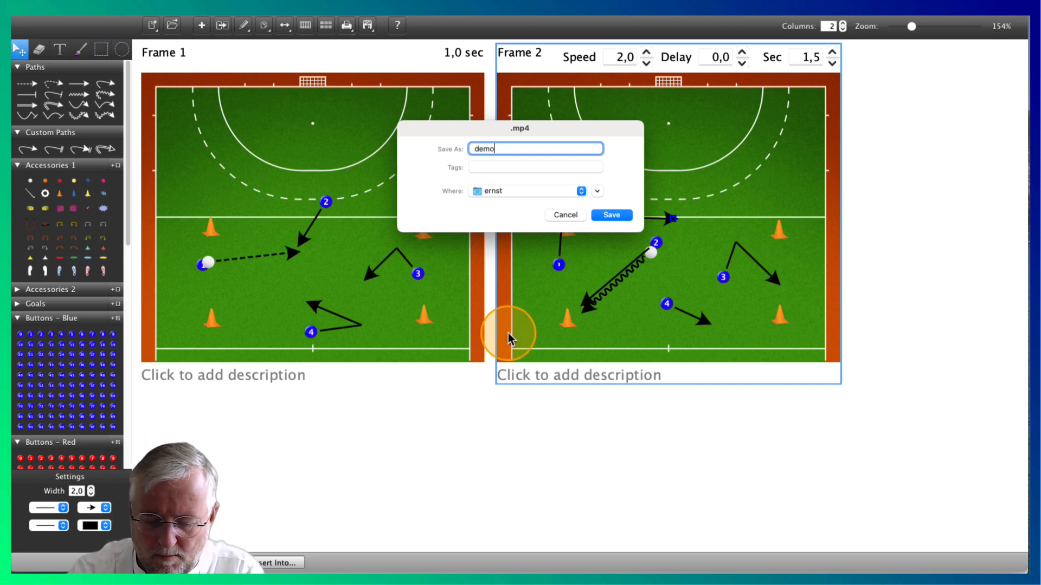
type("testing")
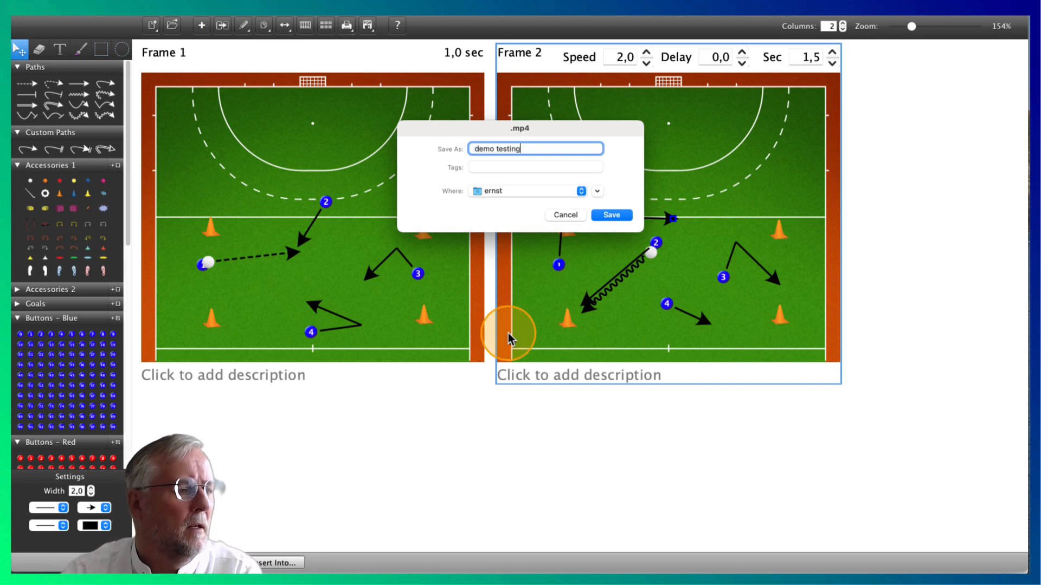
left_click(527, 191)
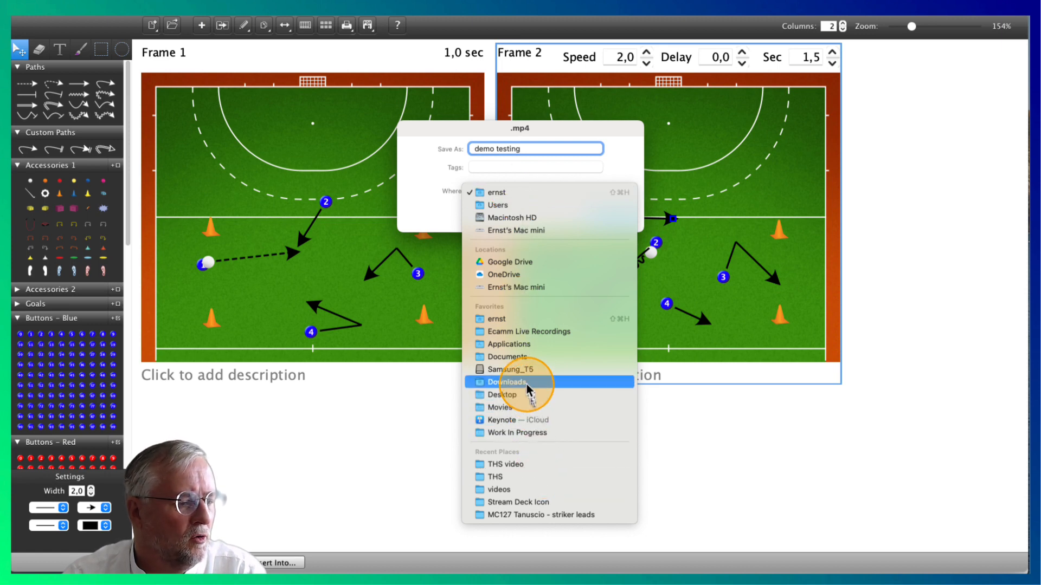
left_click(529, 390)
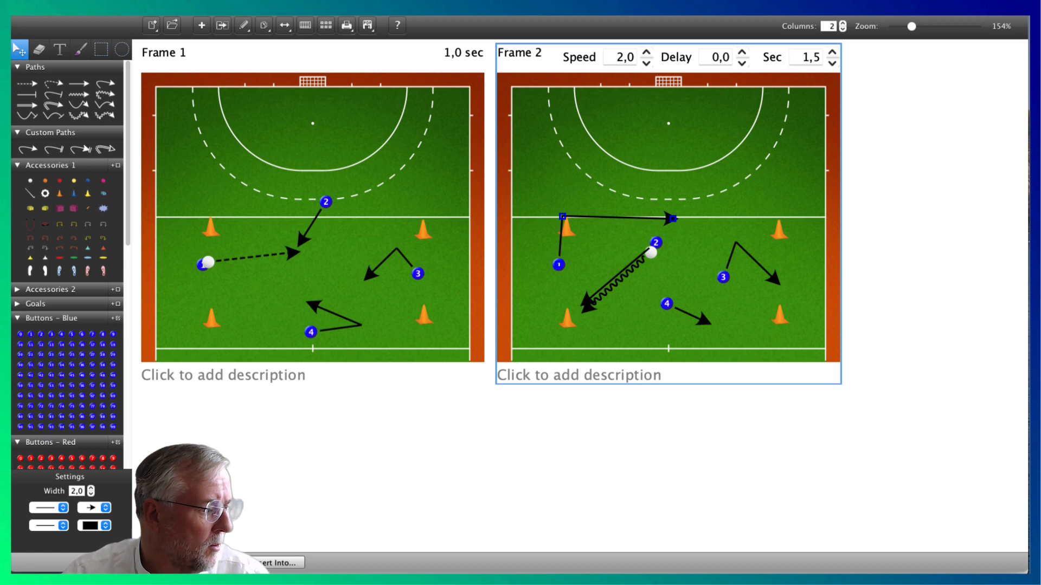
mouse_move(1009, 368)
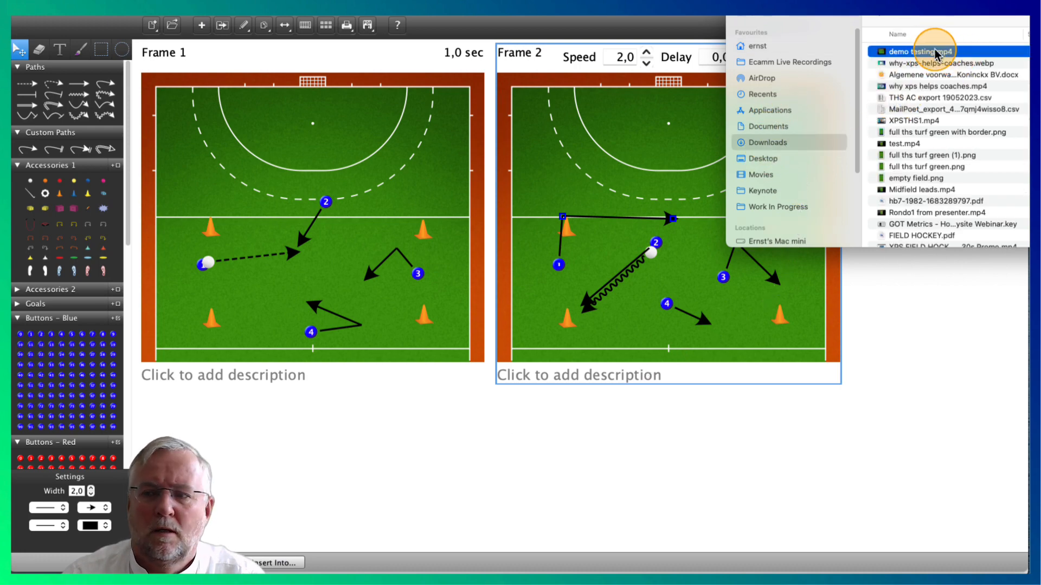
Step: Open demo testing.mp4 from Finder's Downloads folder in a video player
double_click(924, 51)
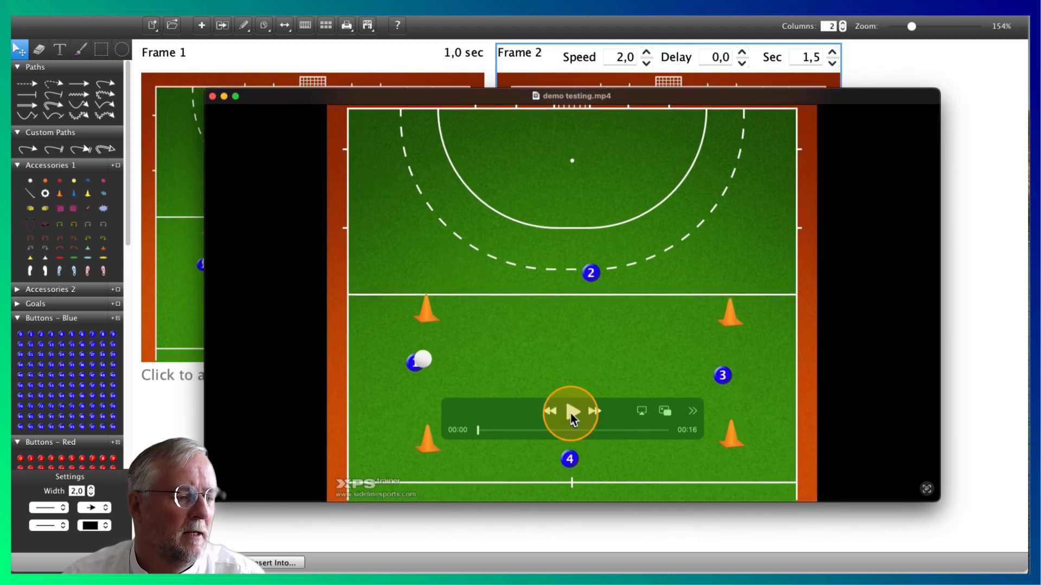
Step: Play 'demo testing.mp4' to the end in QuickTime Player, then close the player window
left_click(572, 413)
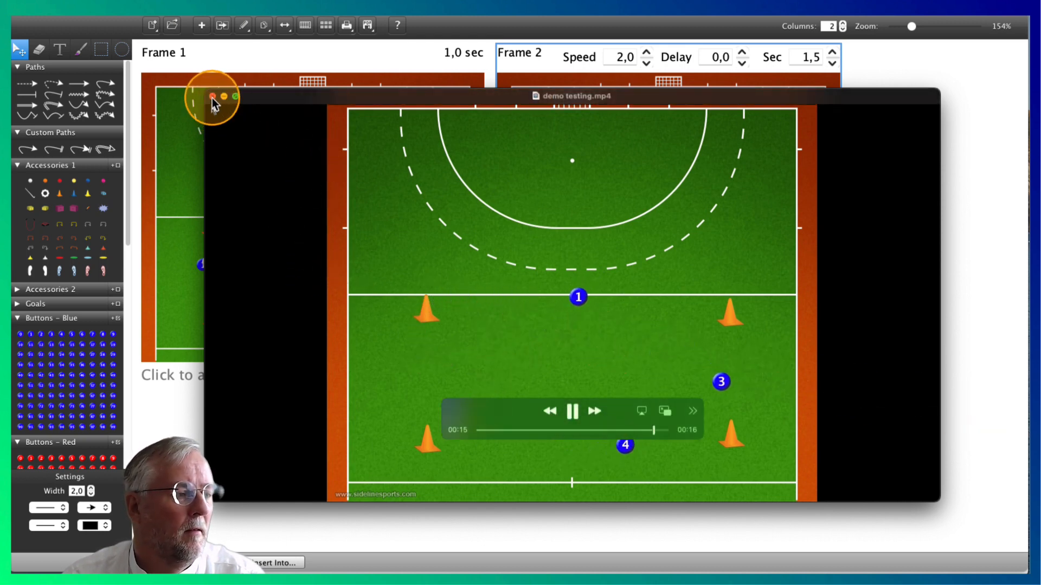
left_click(572, 411)
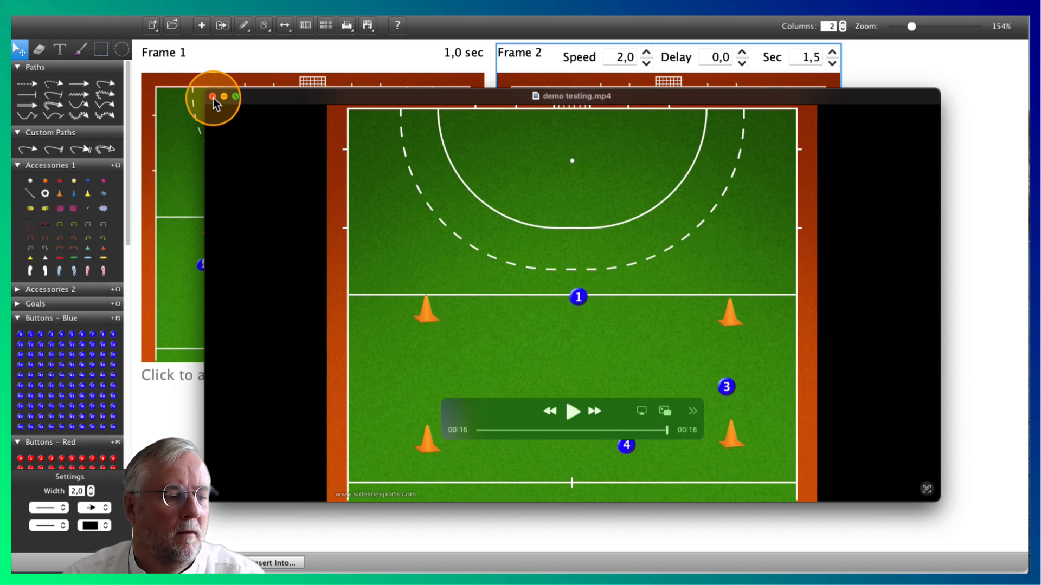
left_click(213, 96)
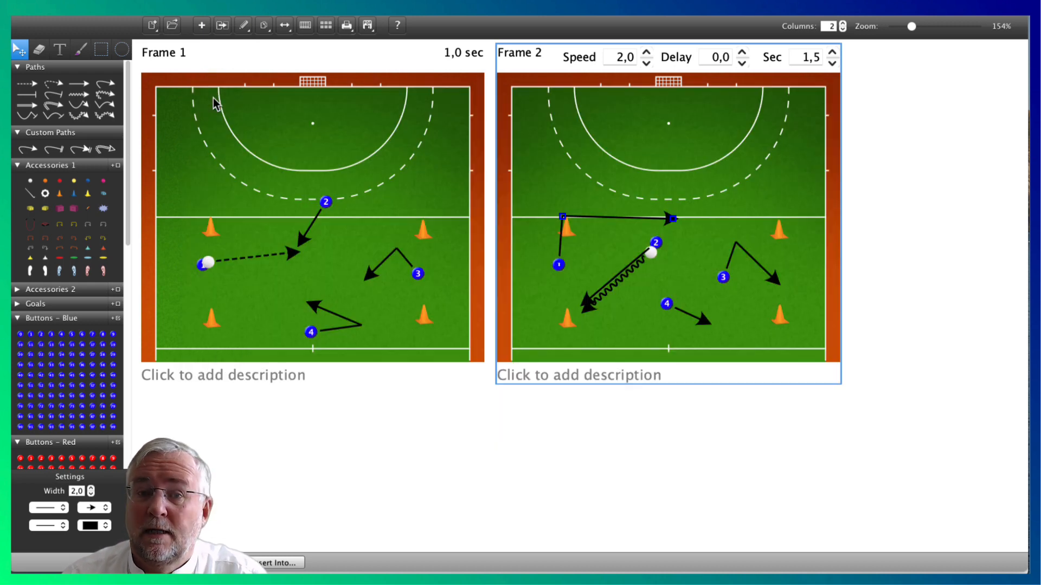